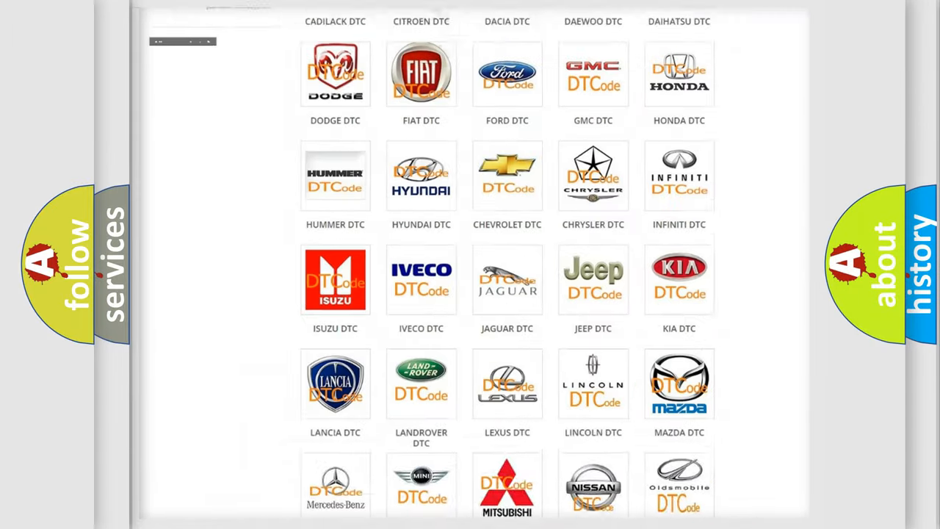
- Select the Jeep DTC logo in the brand grid and browse its diagnostic trouble code list
scroll(up, 3)
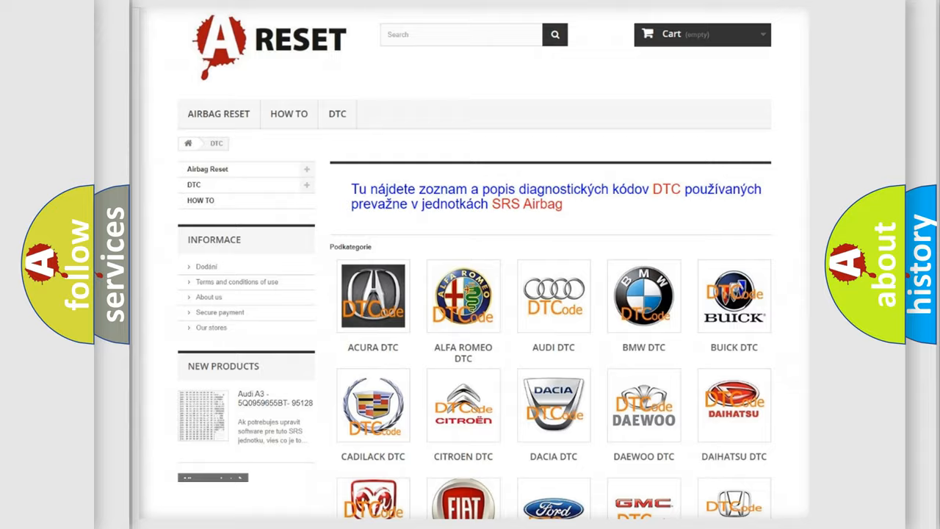
scroll(down, 3)
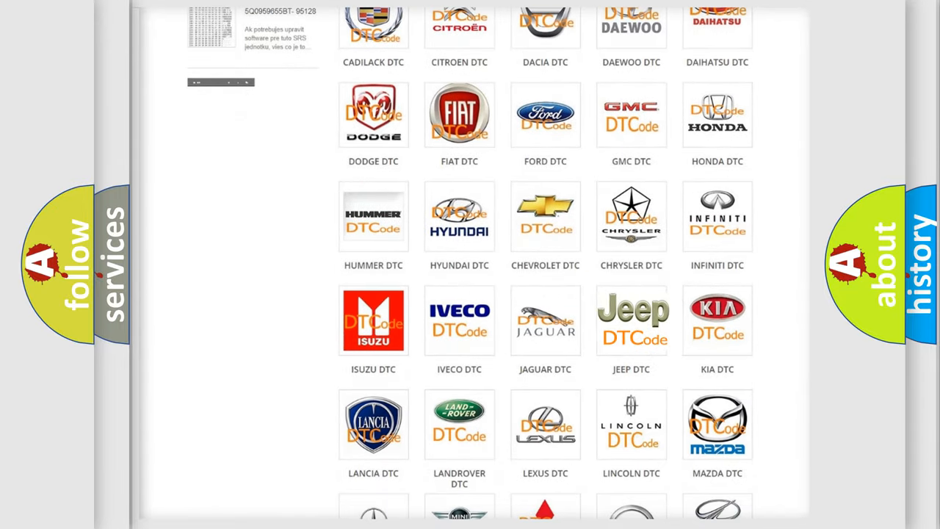
click(632, 321)
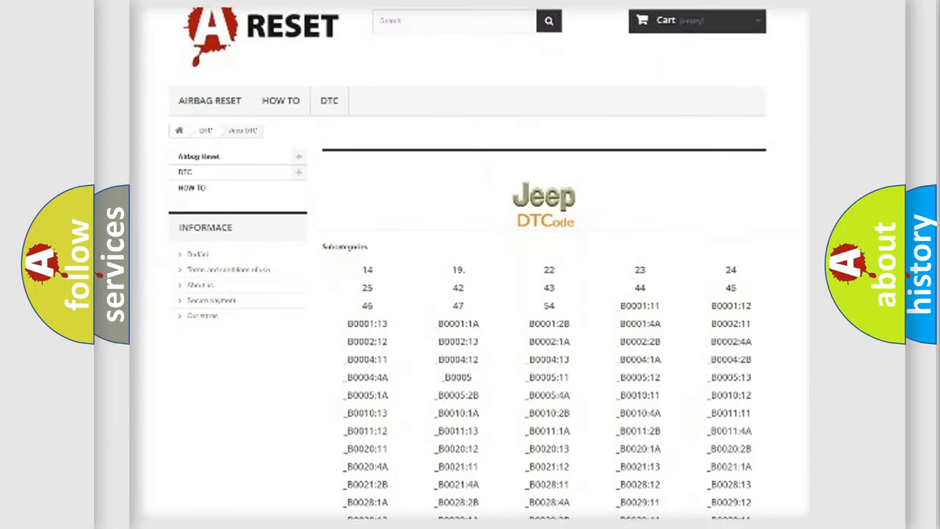
scroll(down, 3)
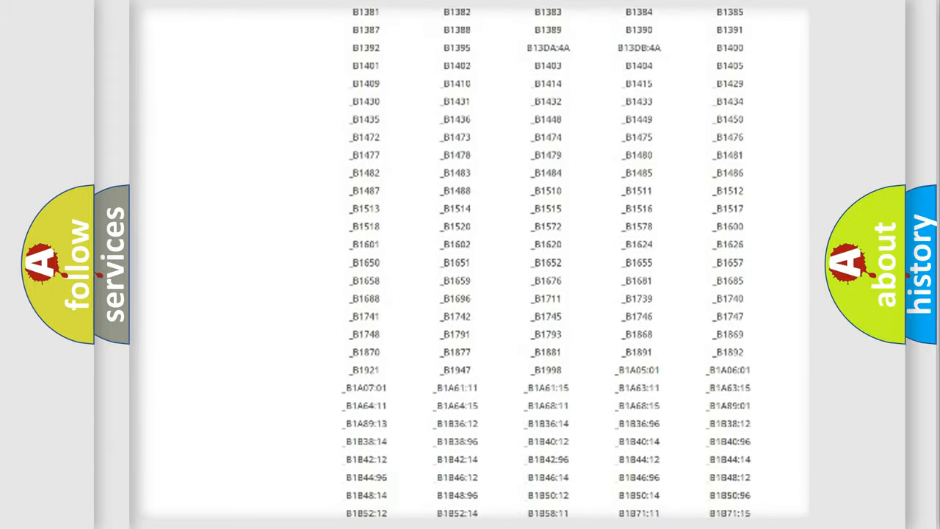
scroll(up, 3)
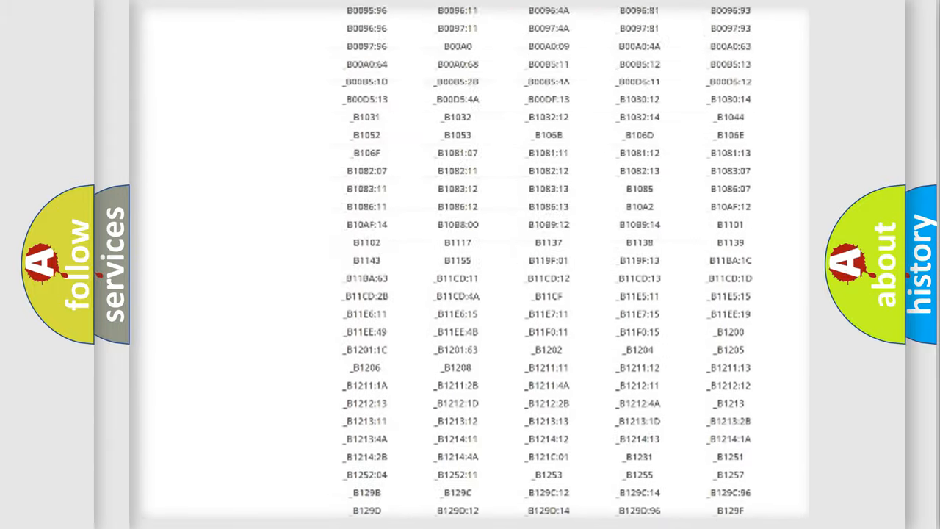